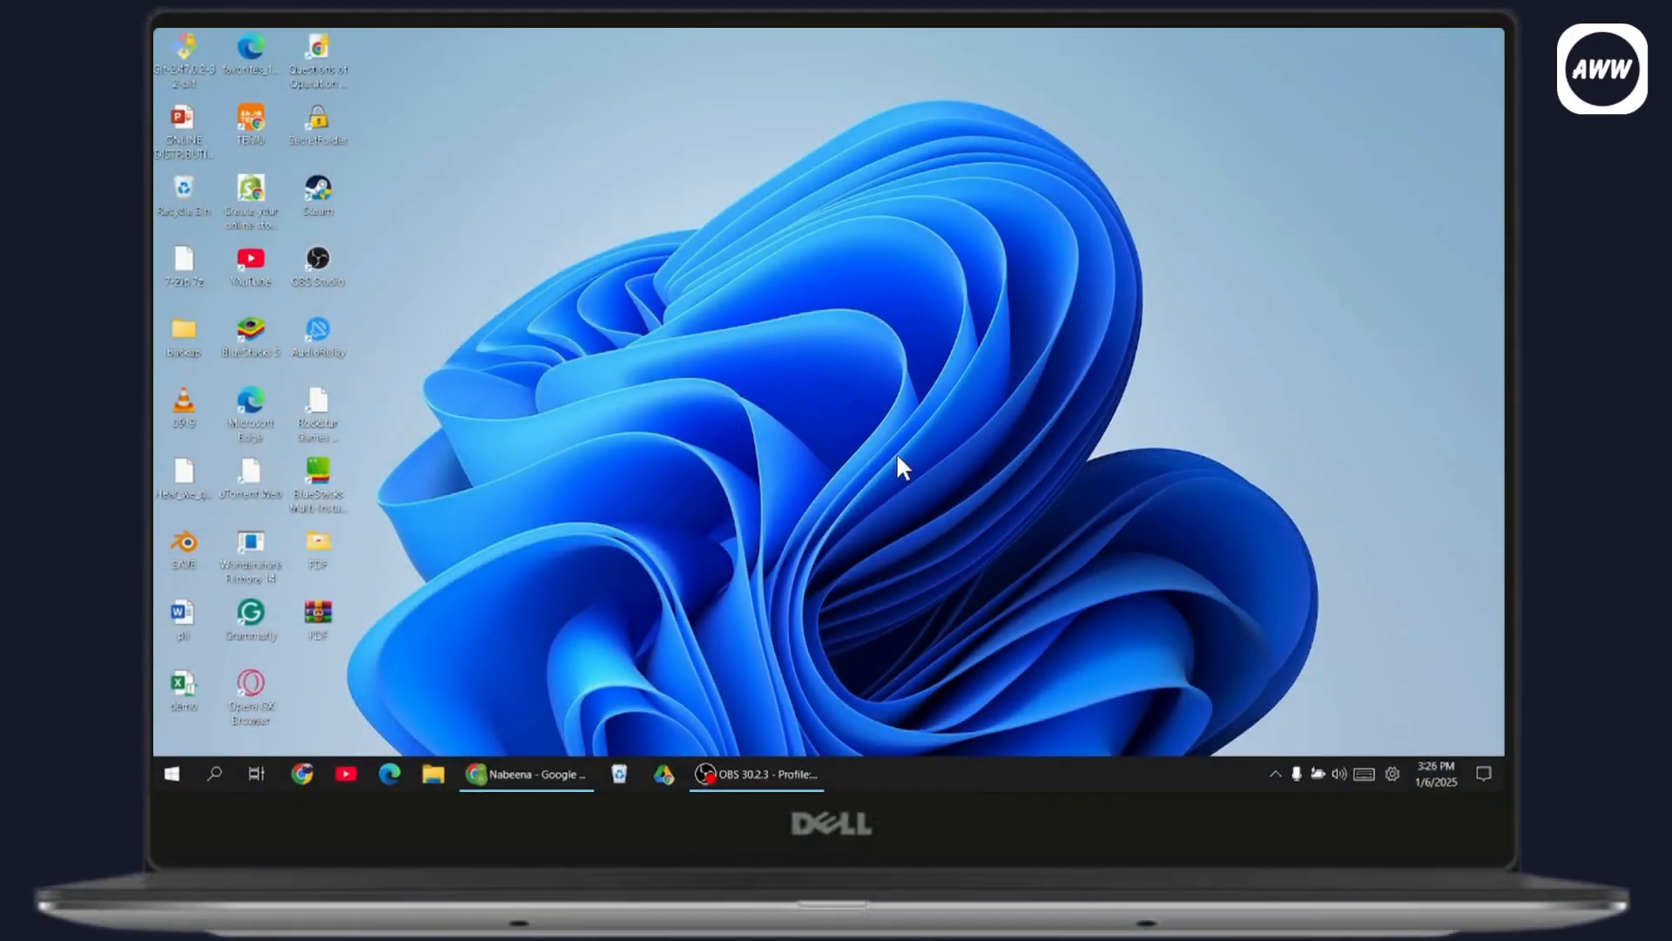
pyautogui.moveTo(545, 733)
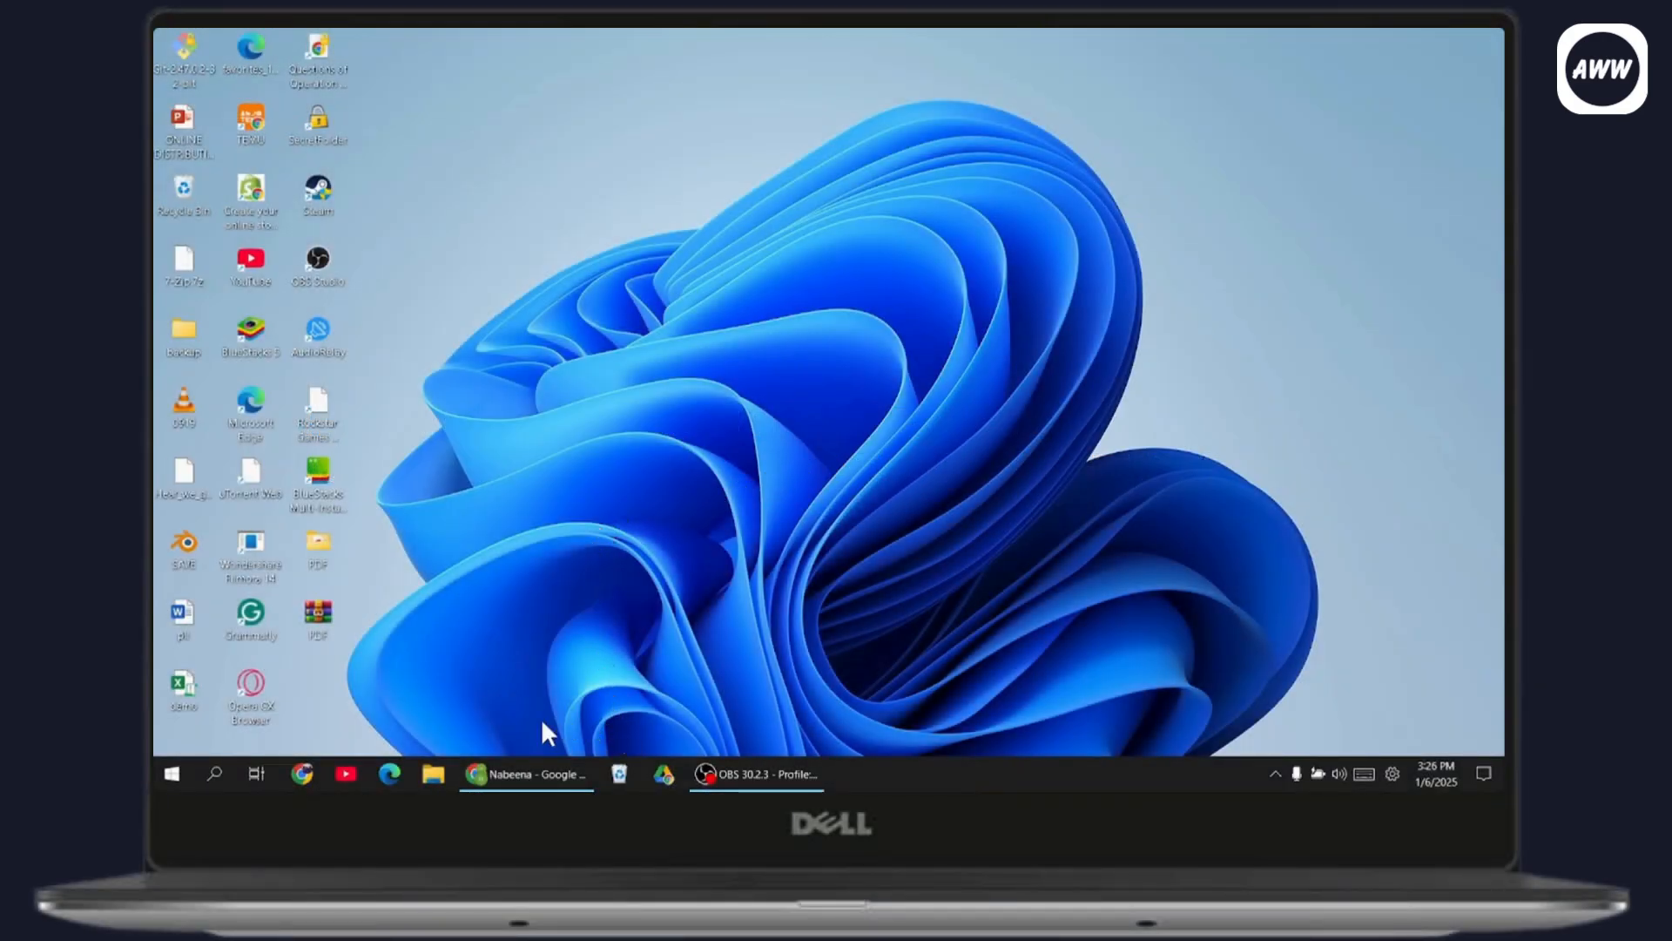
# - Launch the Services console by searching 'services' and running services.msc
pyautogui.click(172, 773)
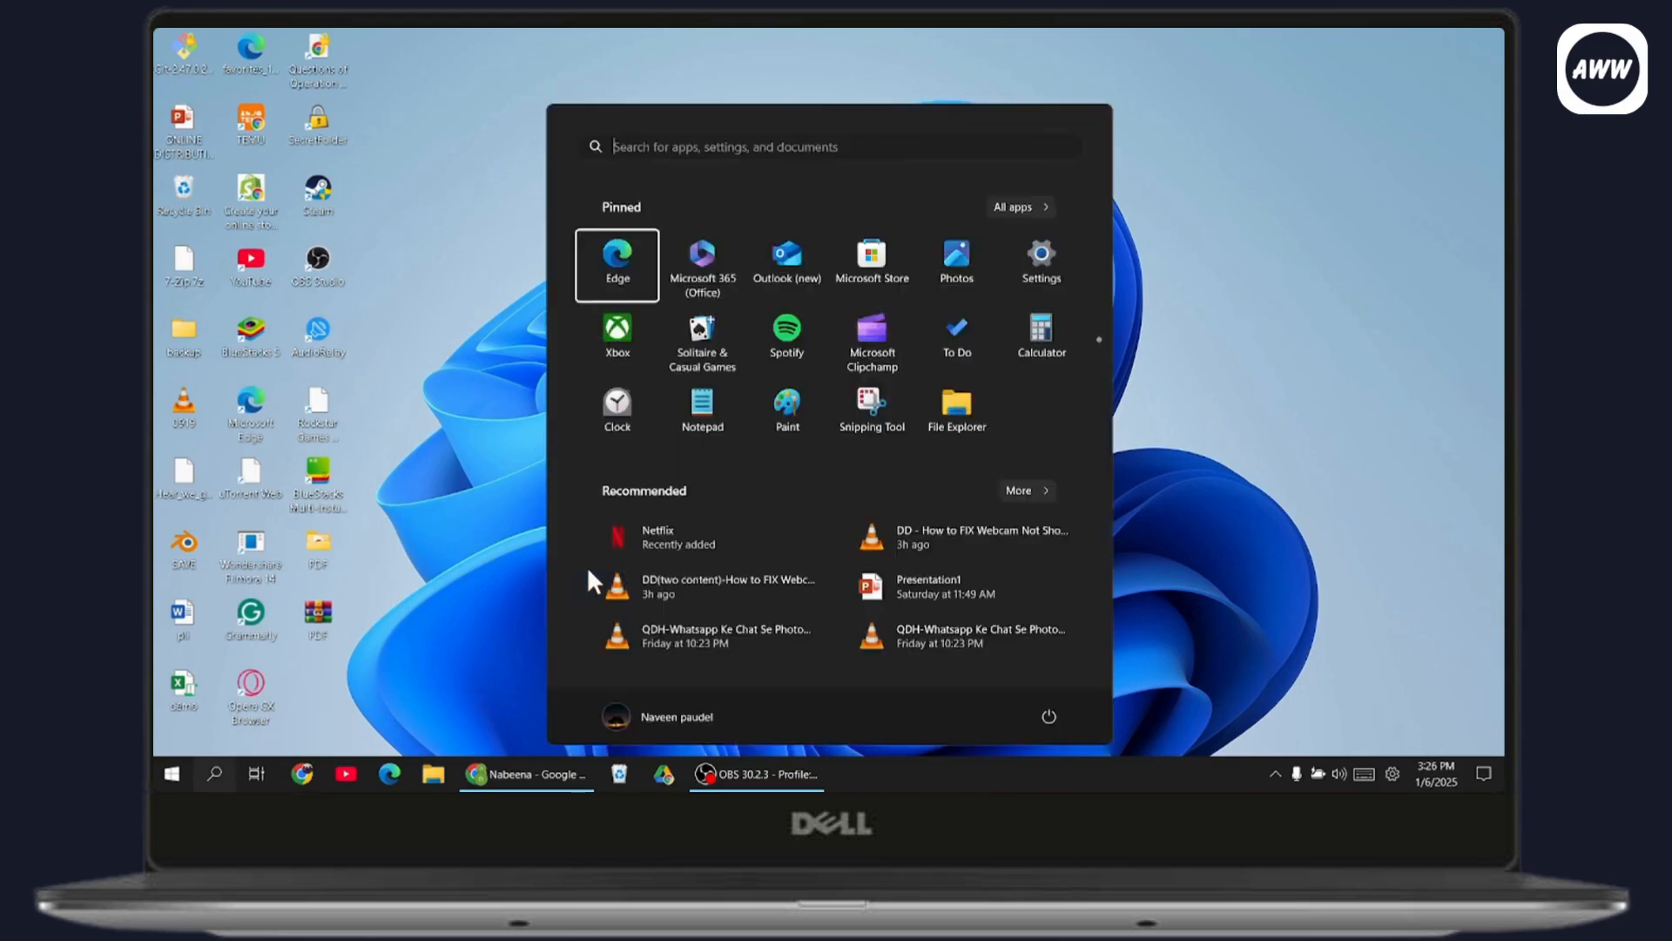
pyautogui.write('services')
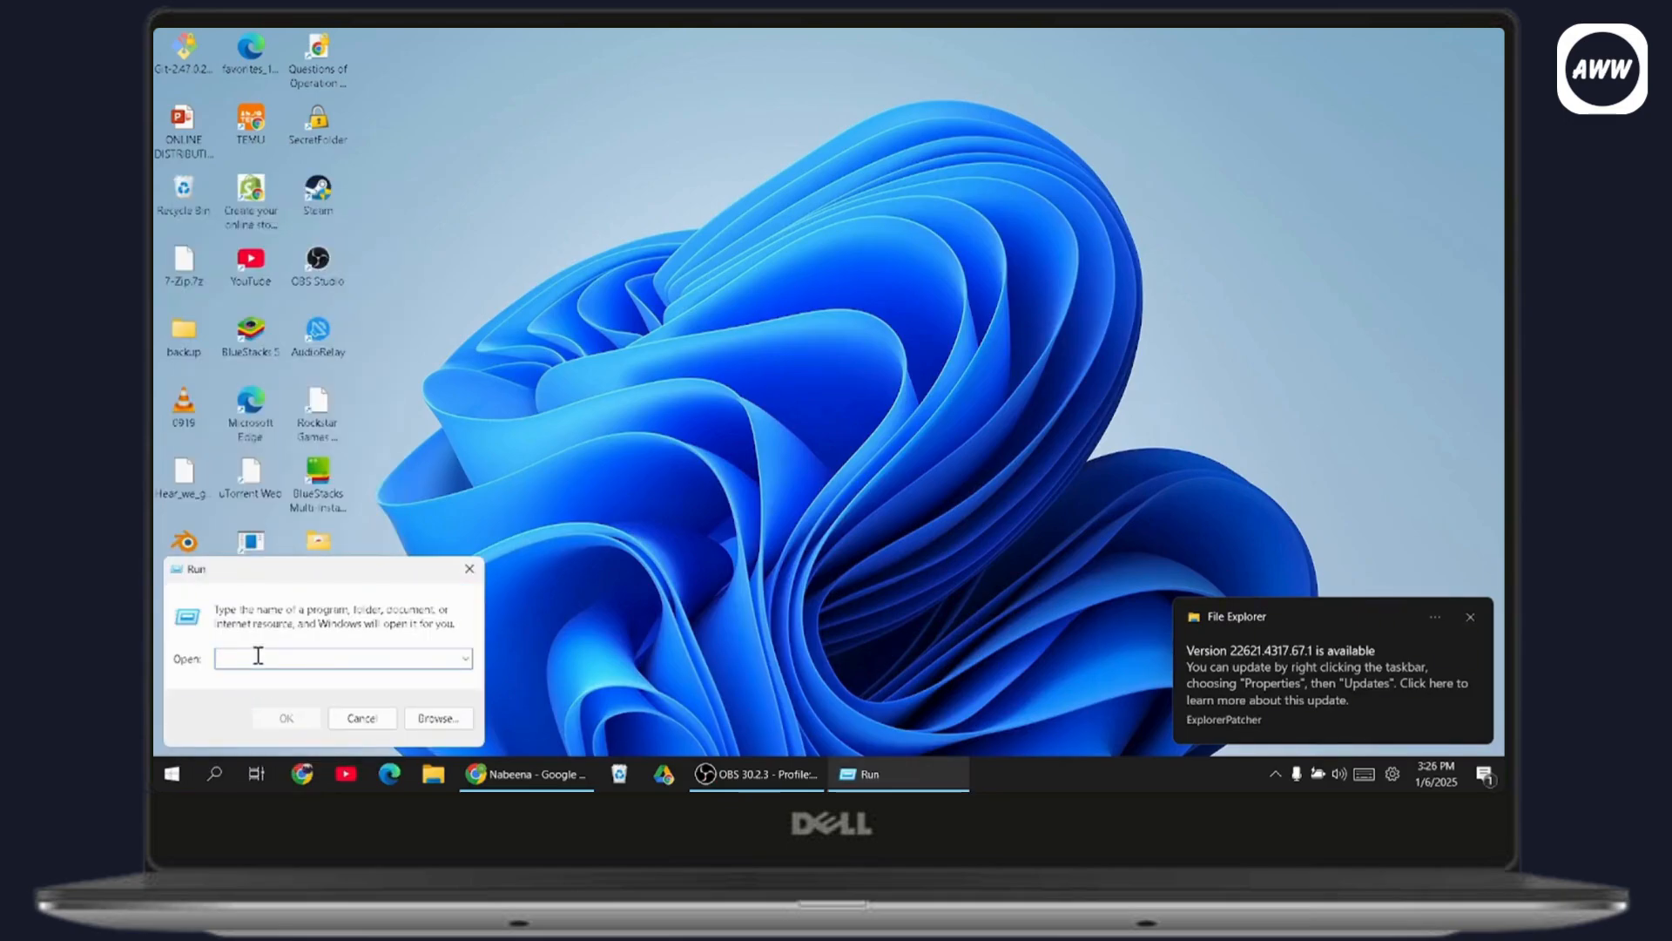
pyautogui.write('services.msc')
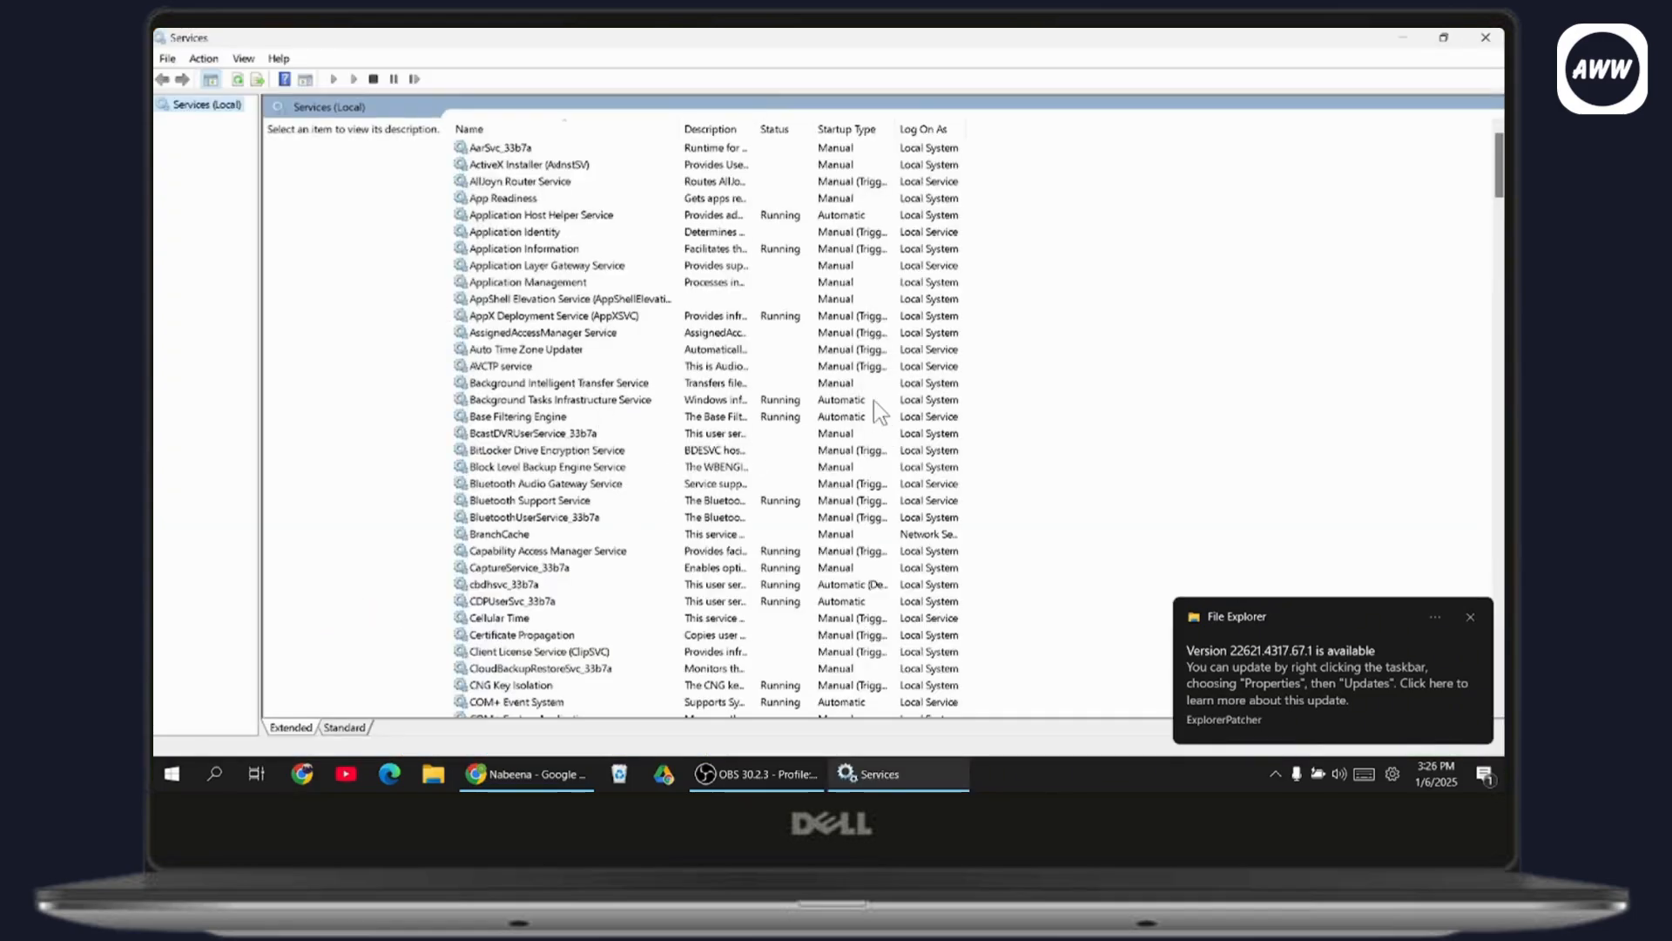
pyautogui.moveTo(857, 429)
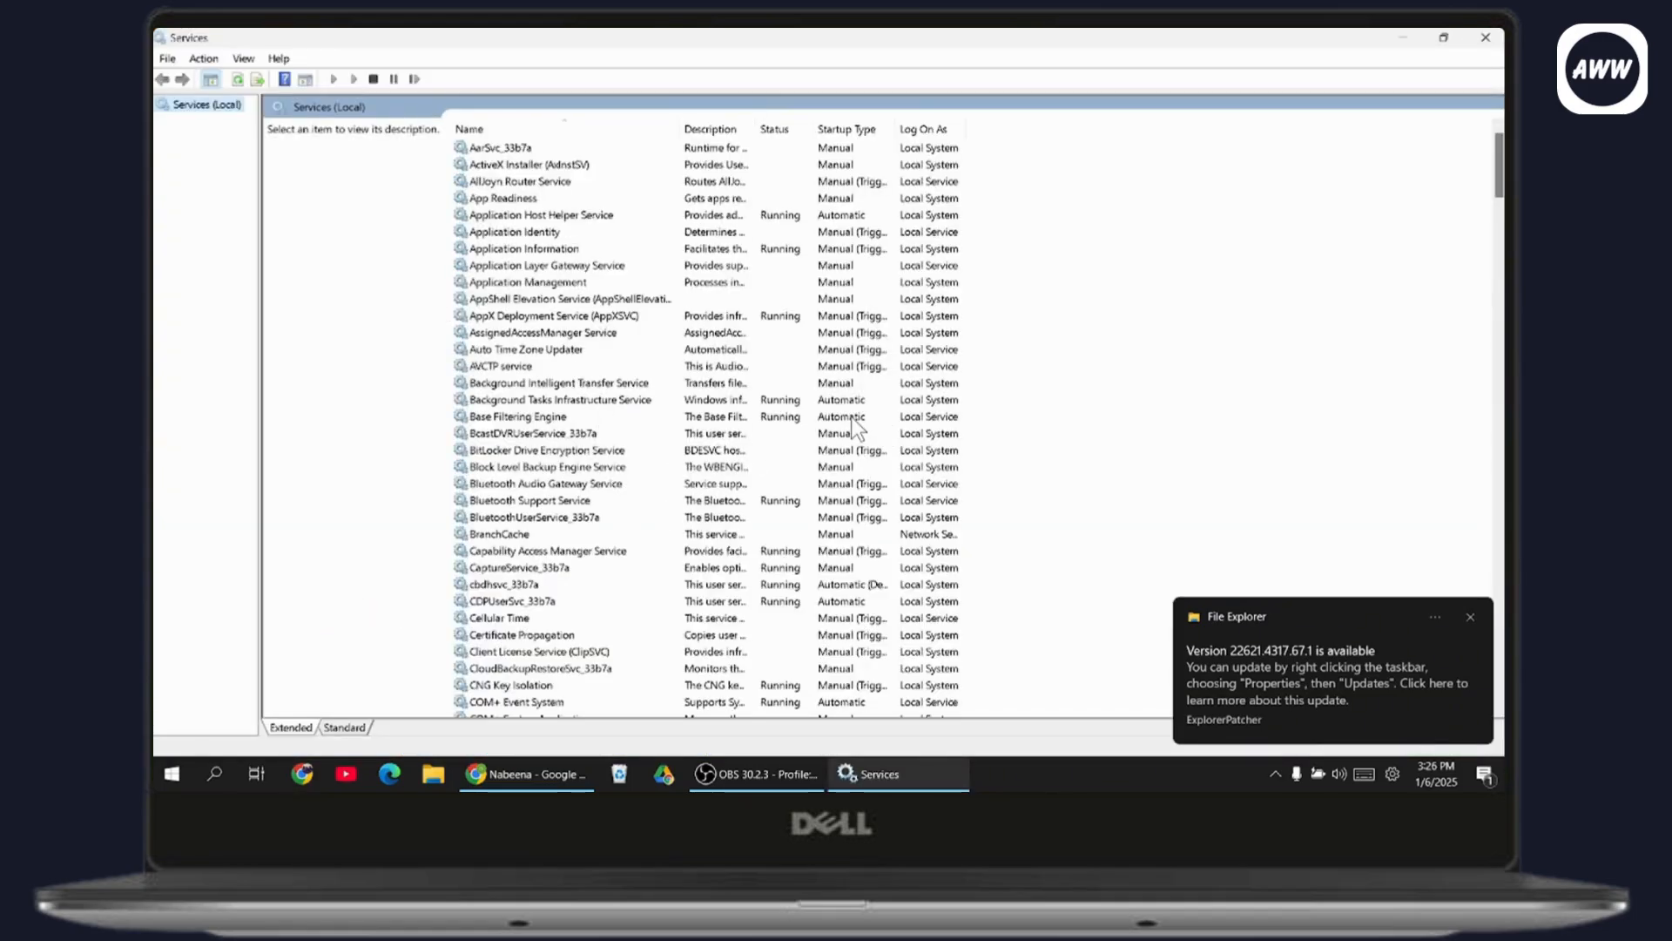
# - Locate Cryptographic Services in the list and bring up its actions to stop it
pyautogui.click(519, 417)
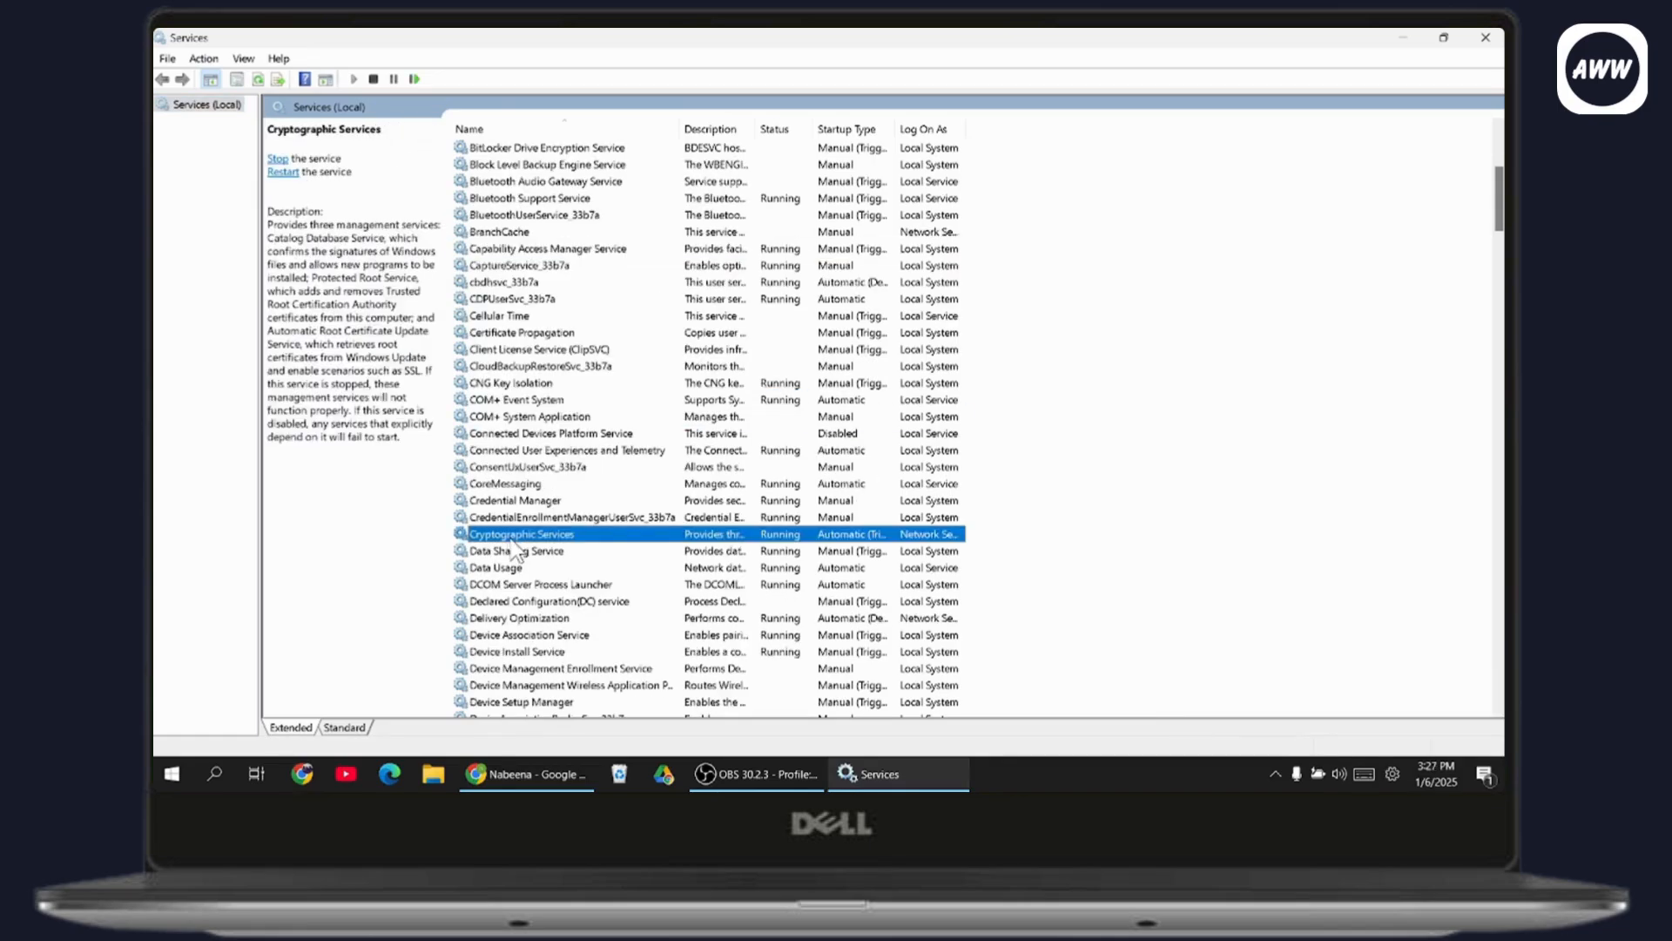
pyautogui.rightClick(521, 534)
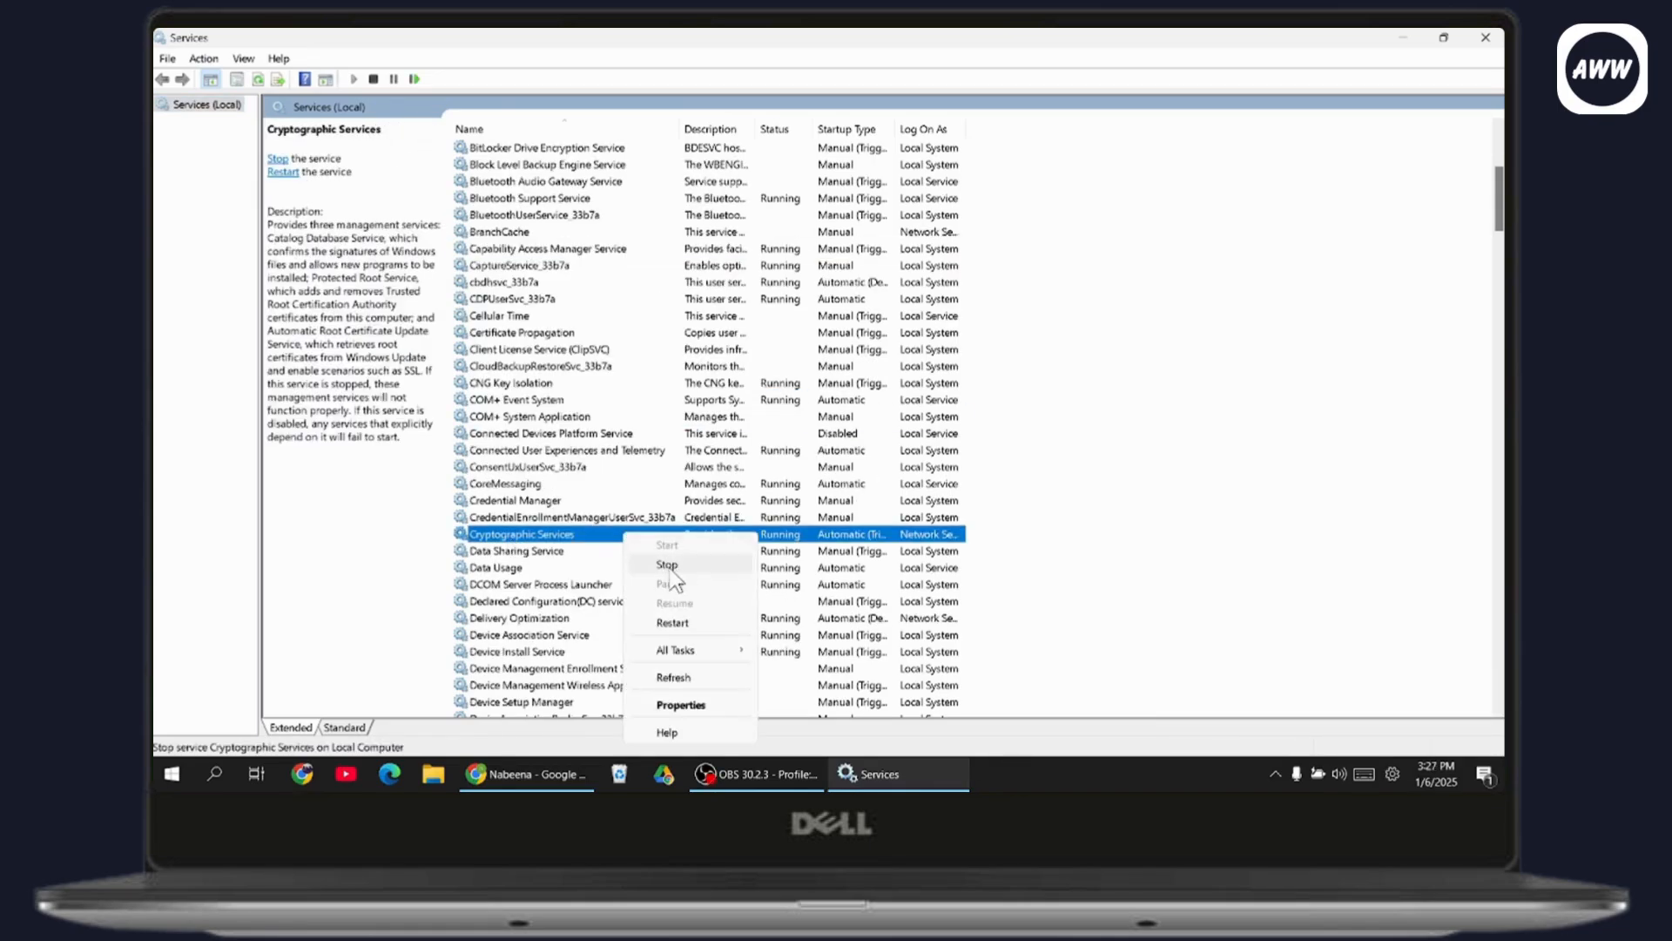
pyautogui.moveTo(679, 576)
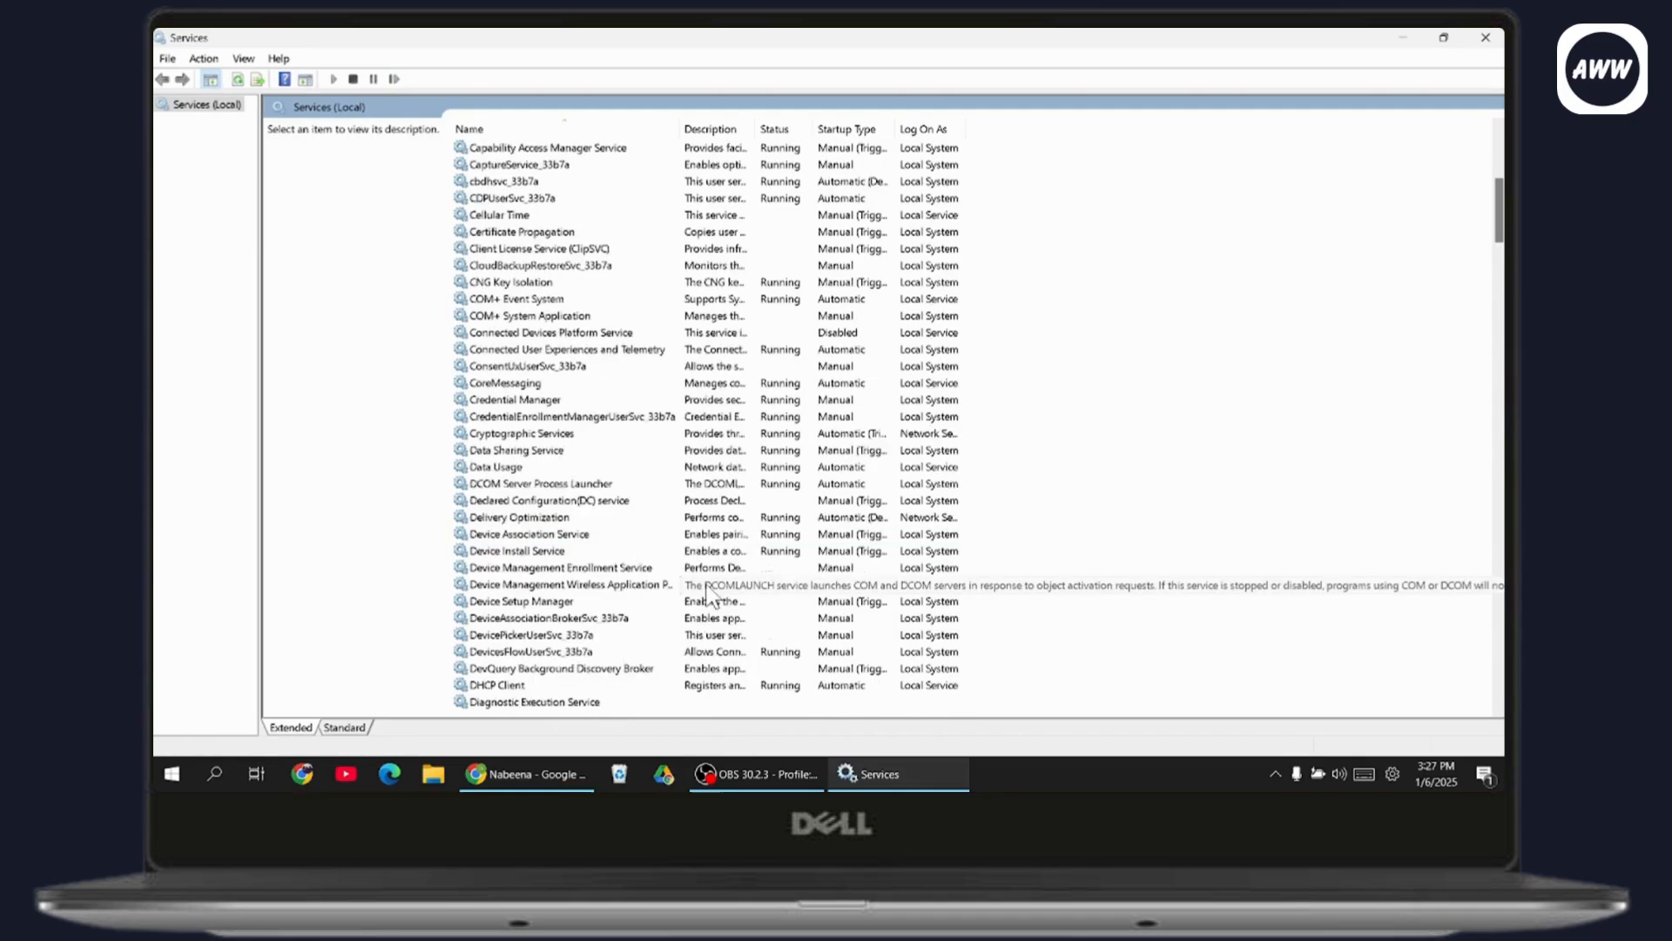
# - Select NVIDIA Display Container LS and bring up its actions to restart it
pyautogui.click(522, 449)
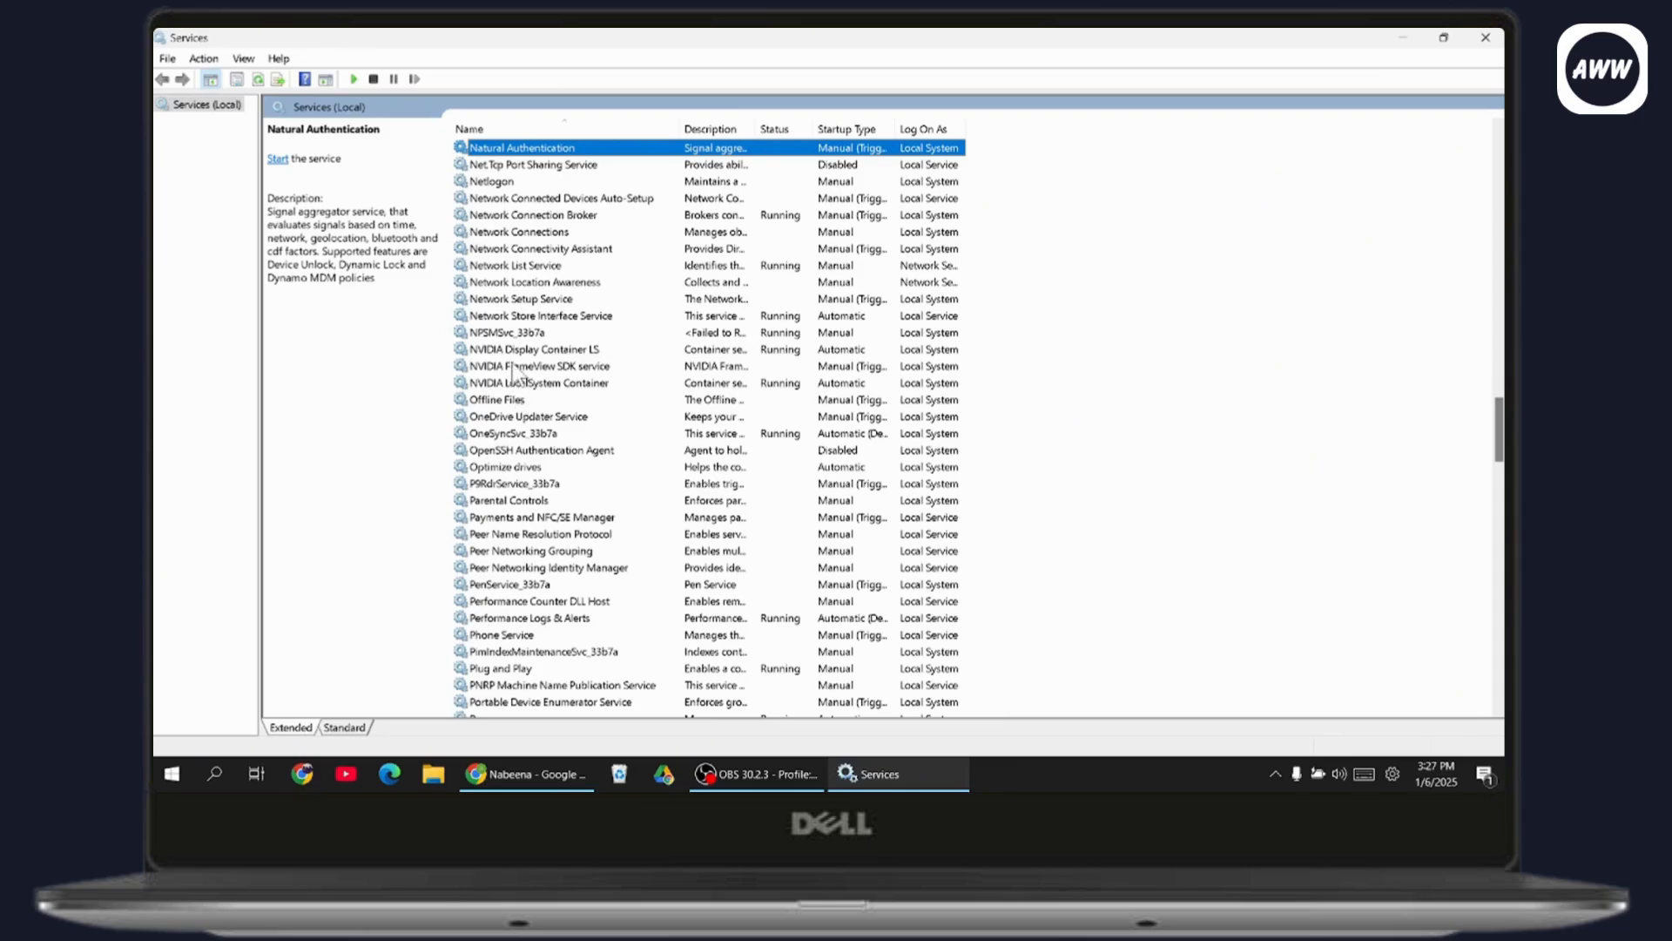
pyautogui.click(541, 349)
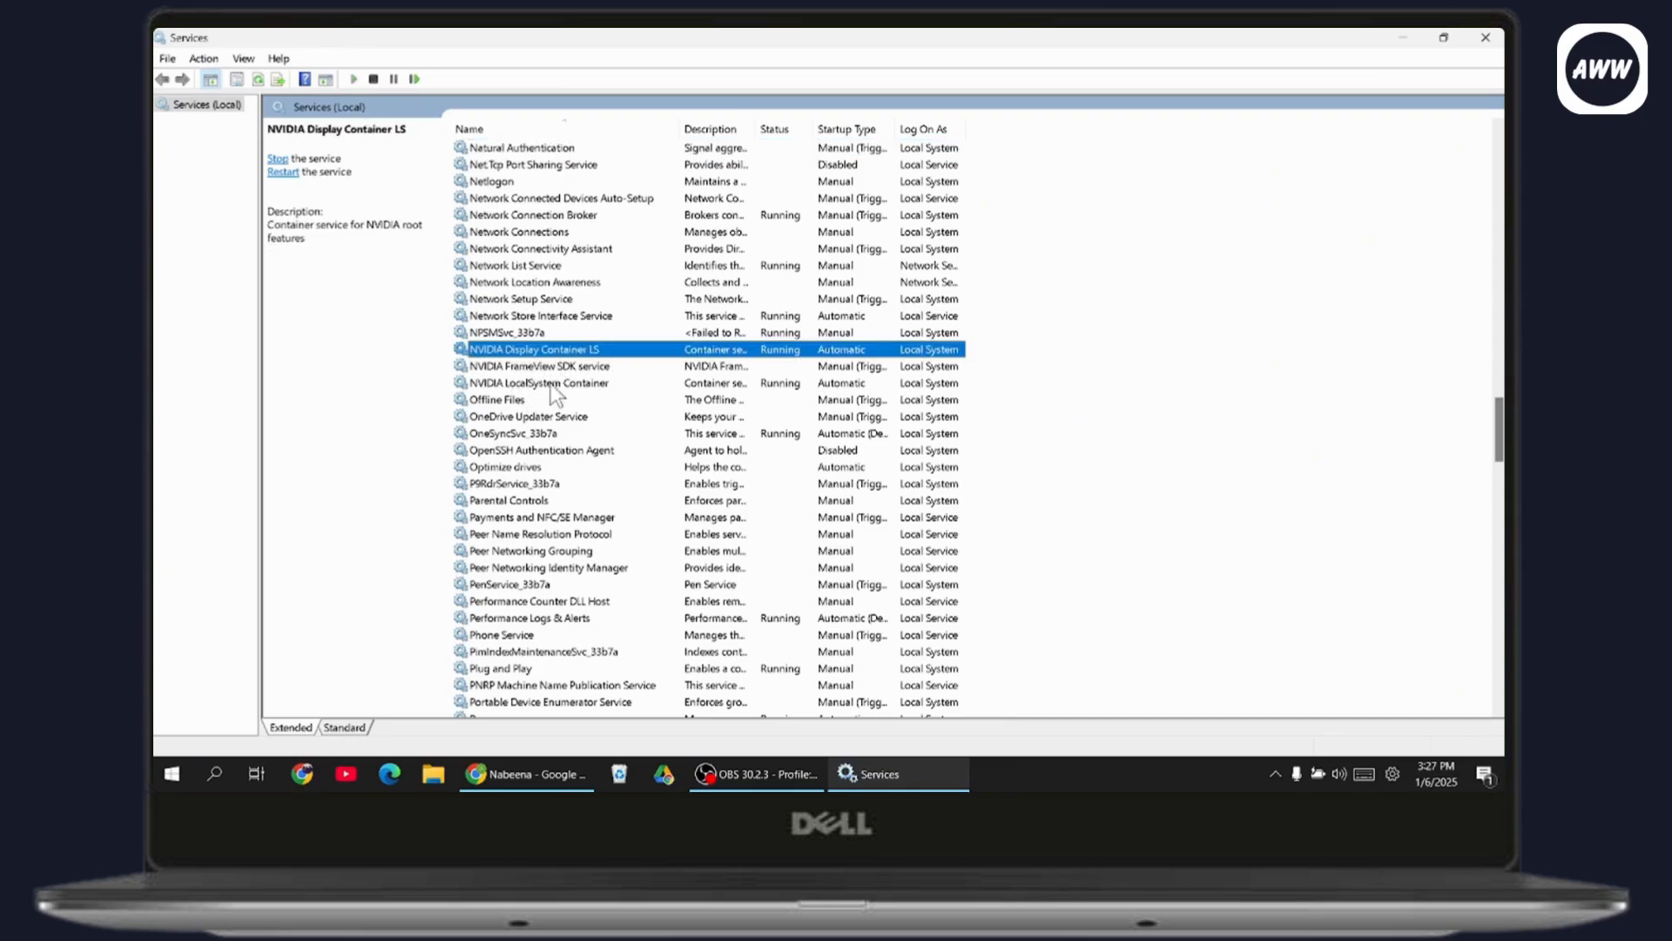
pyautogui.rightClick(536, 348)
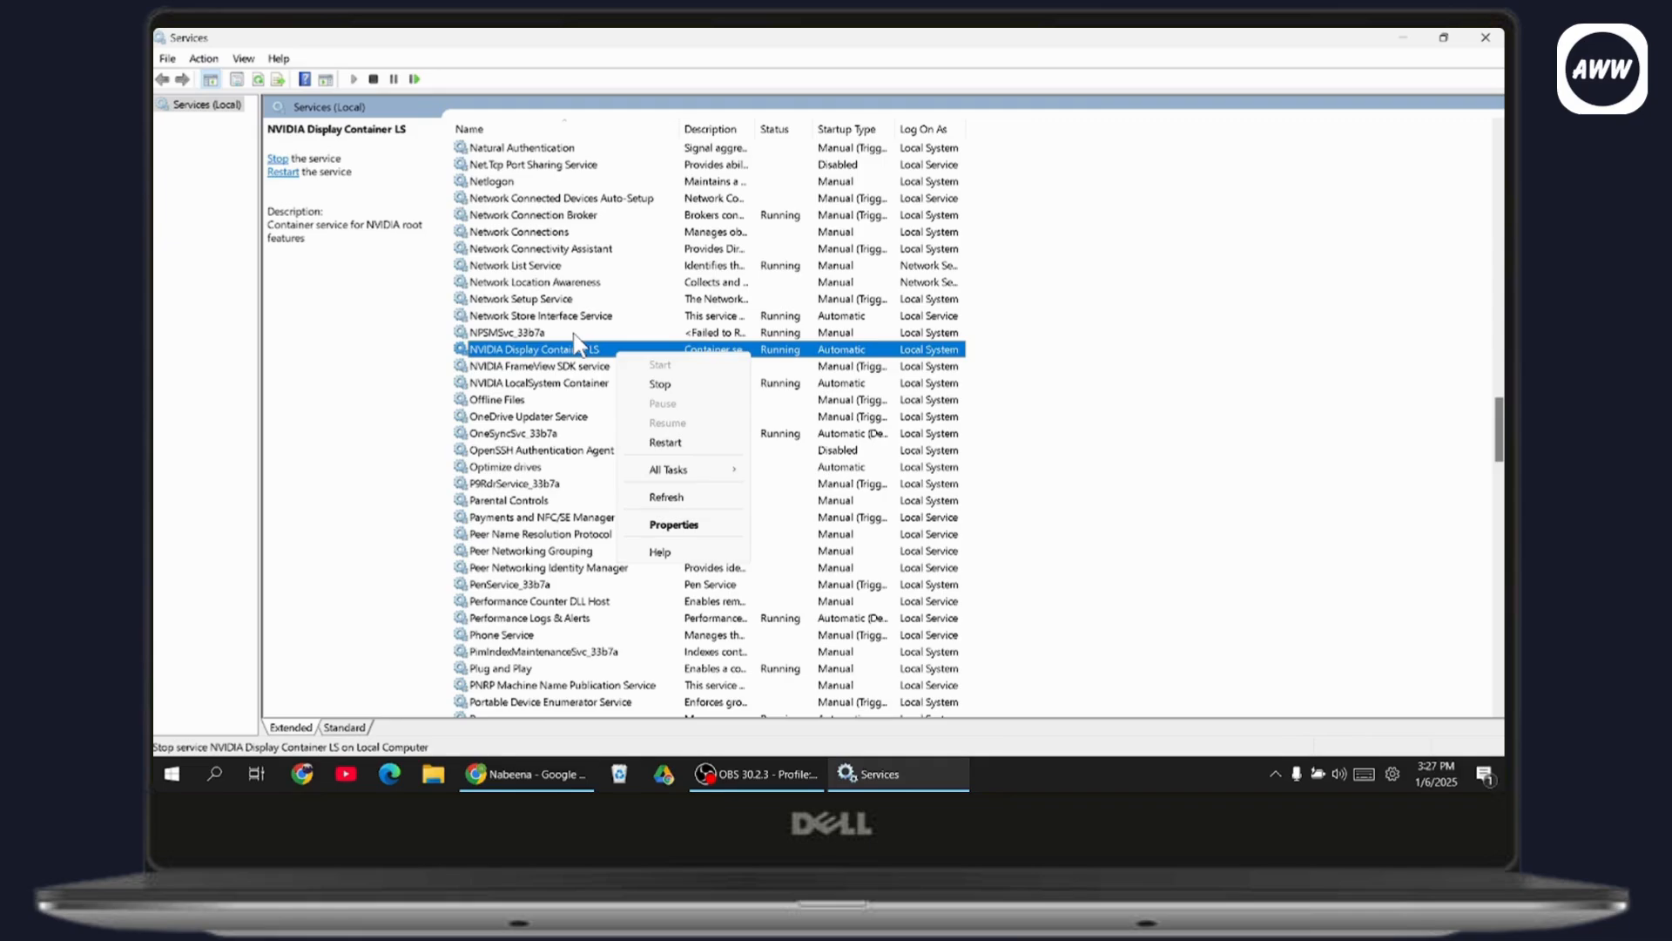
pyautogui.moveTo(1422, 45)
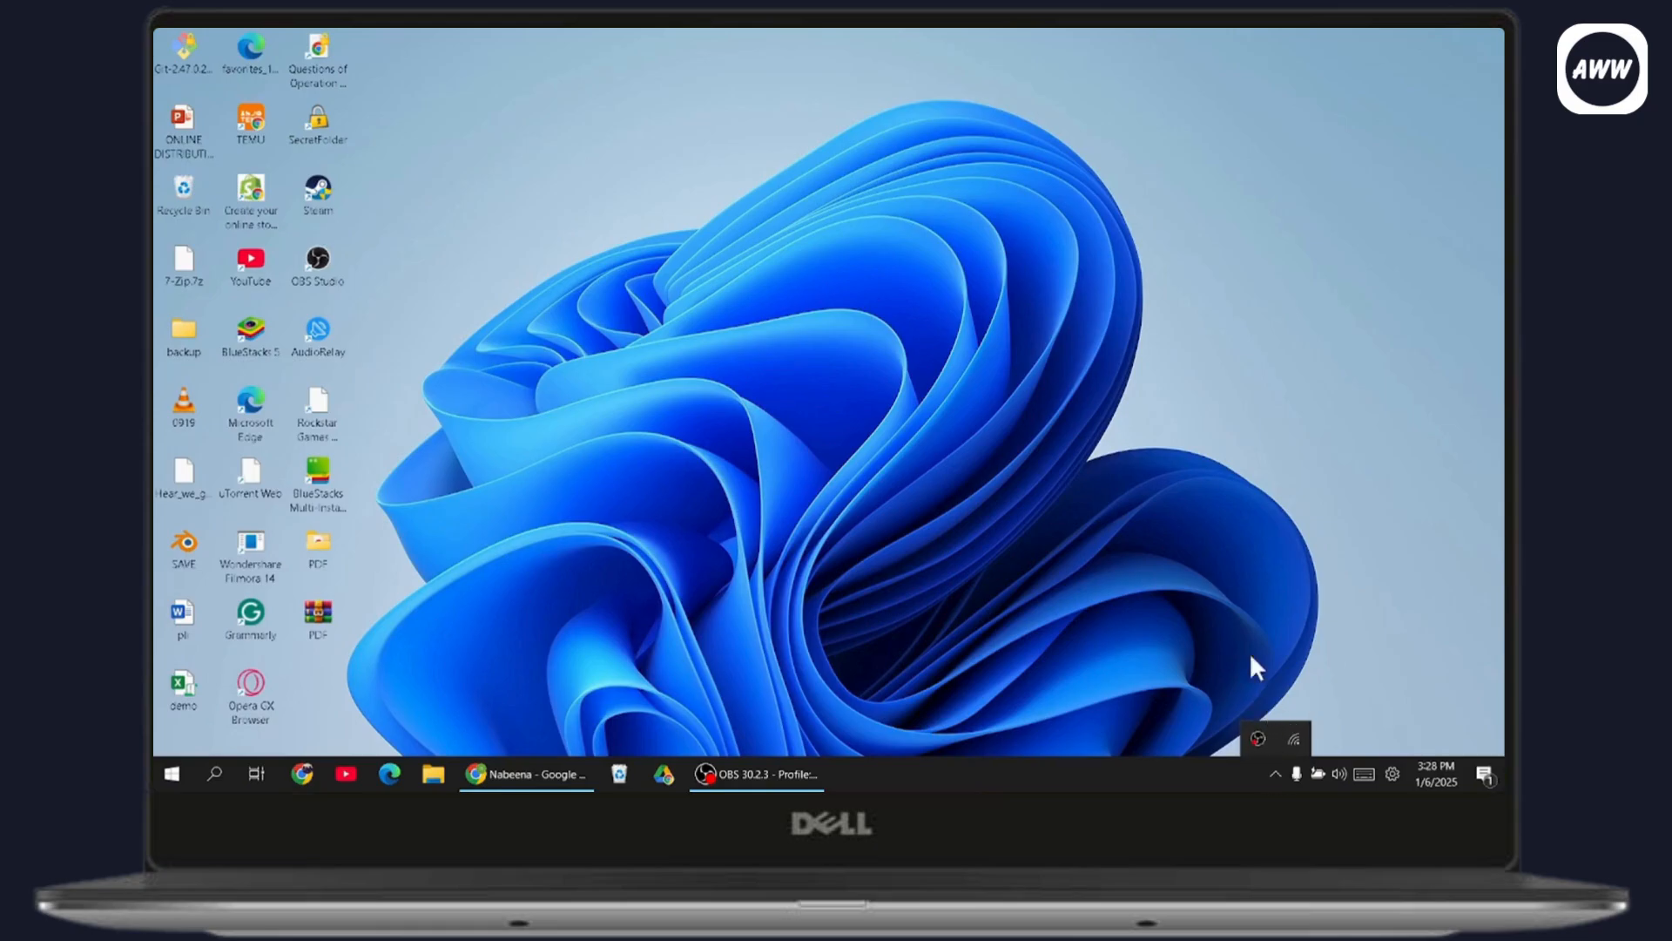
# - Close Services and confirm the NVIDIA icon is back in the notification tray
pyautogui.write('n')
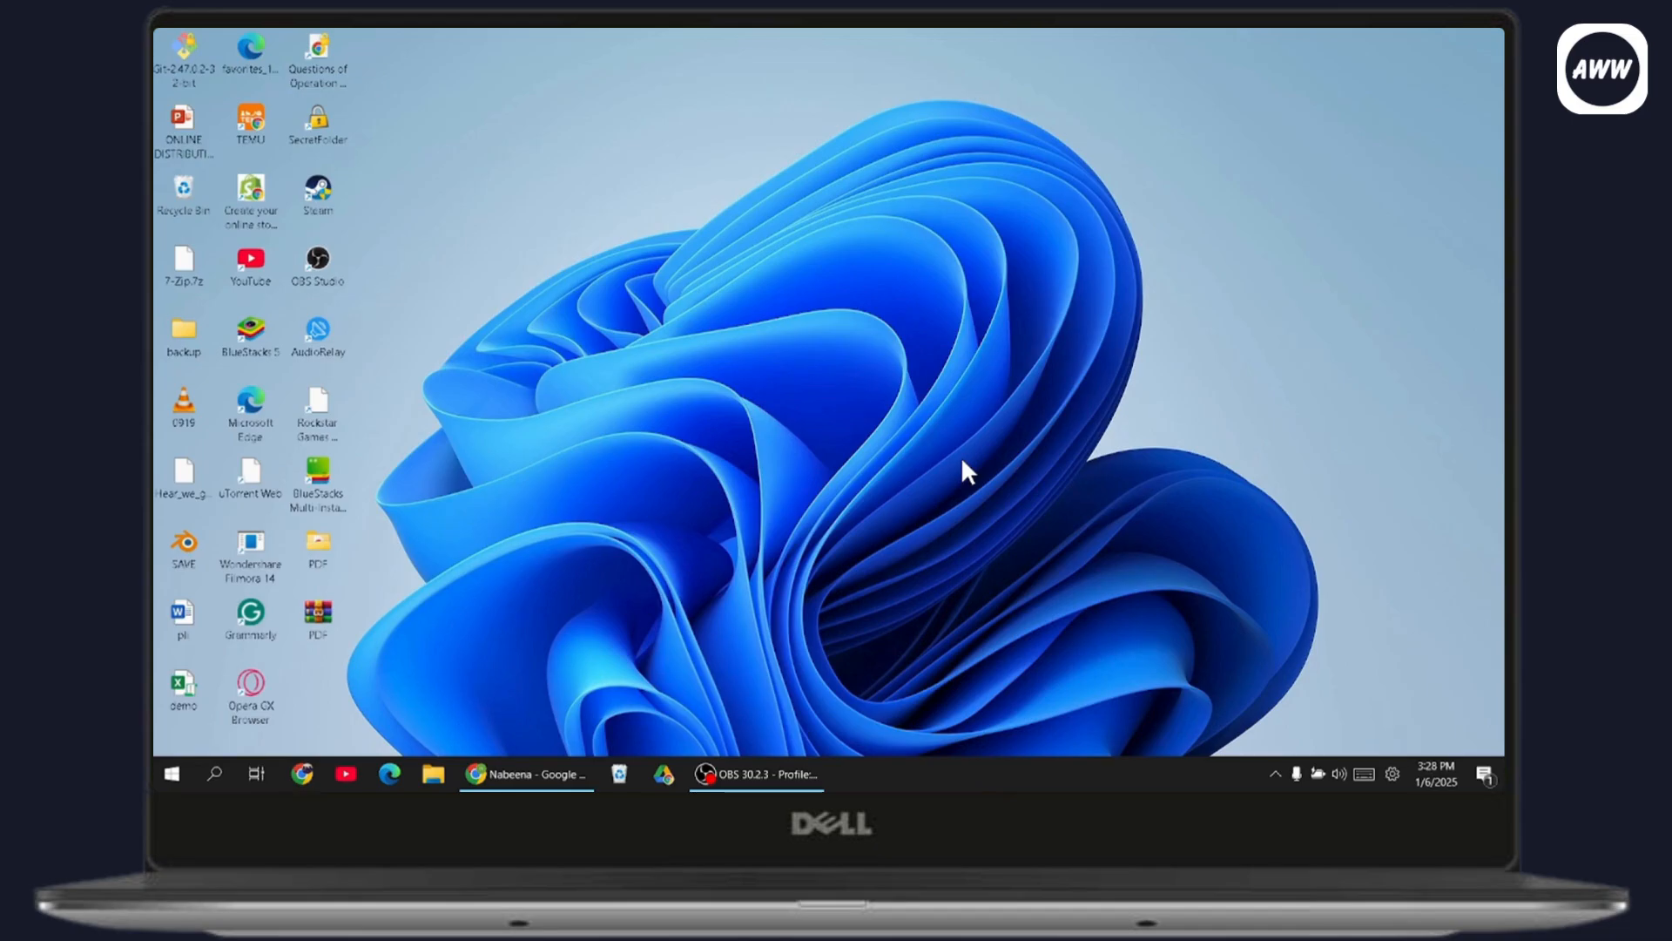
pyautogui.moveTo(907, 581)
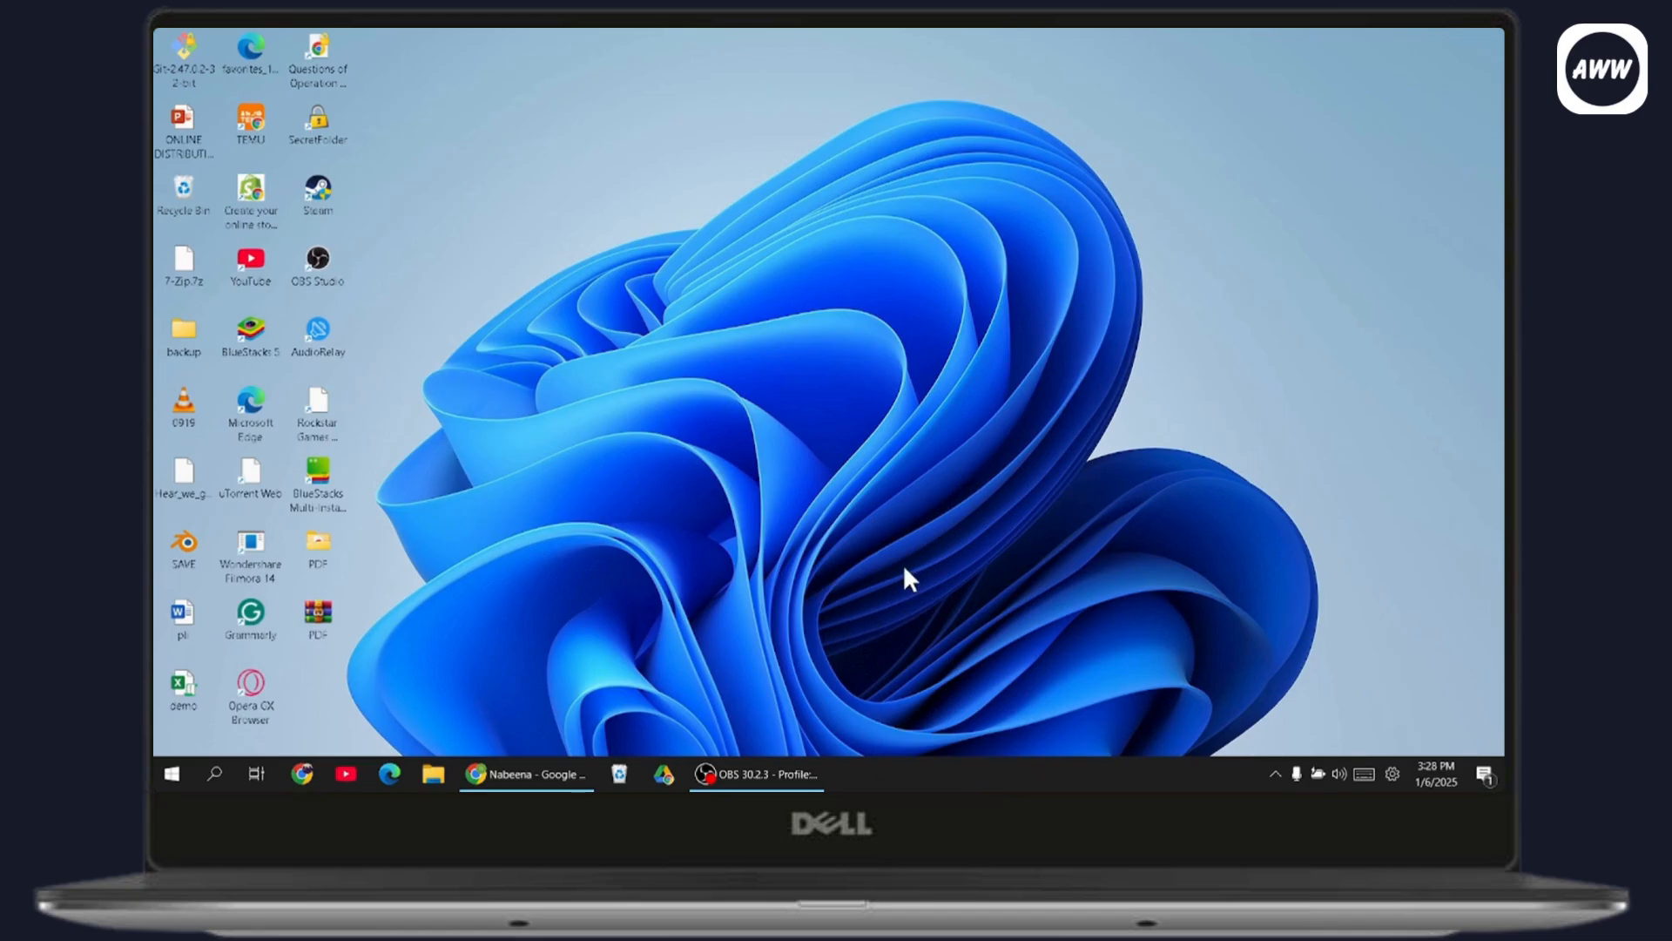